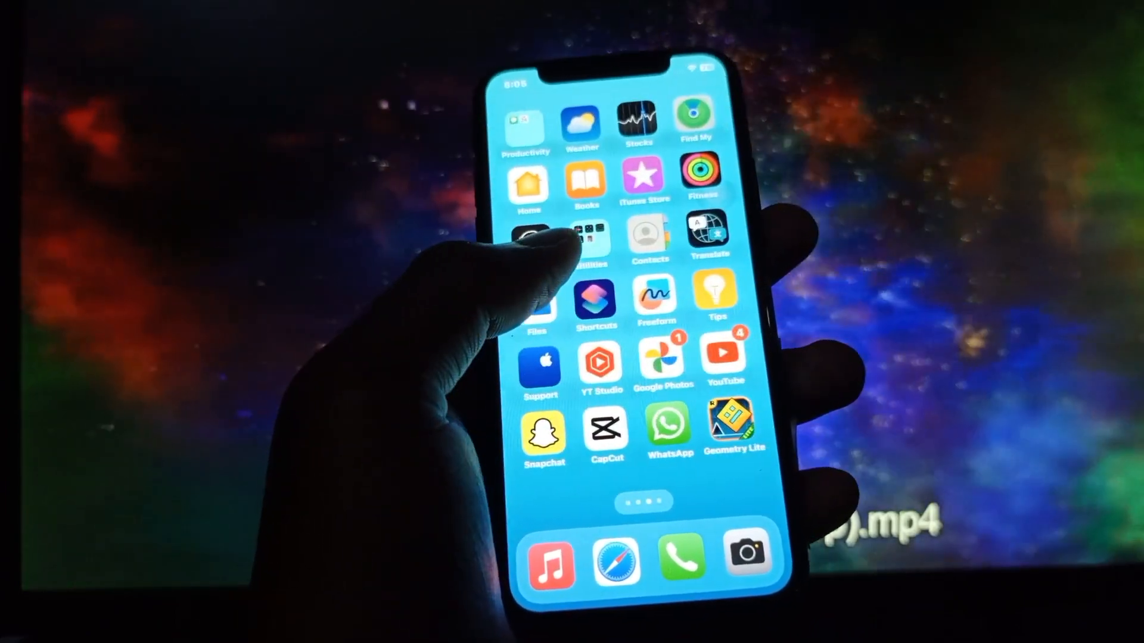
- Swipe left through the home screen pages to reach the page with Settings, Photos and Mail
{"action": "scroll", "scroll_direction": "left", "scroll_amount": 3}
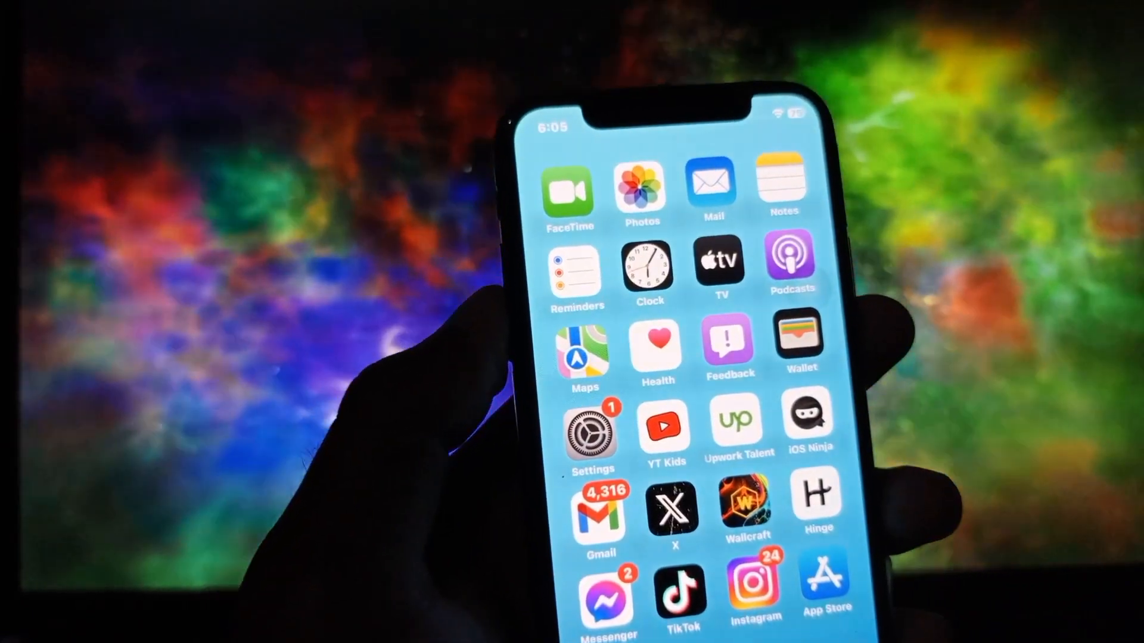
- Open Settings, check the connected Wi-Fi network, and return to the main list
{"action": "left_click", "coordinate": [591, 430]}
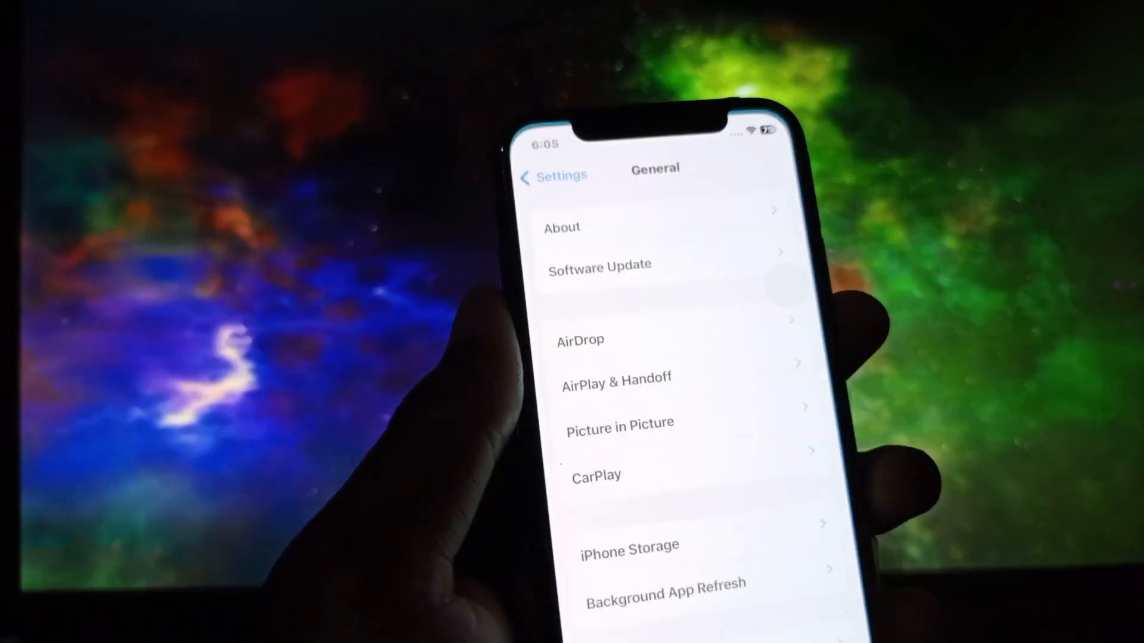
{"action": "left_click", "coordinate": [556, 175]}
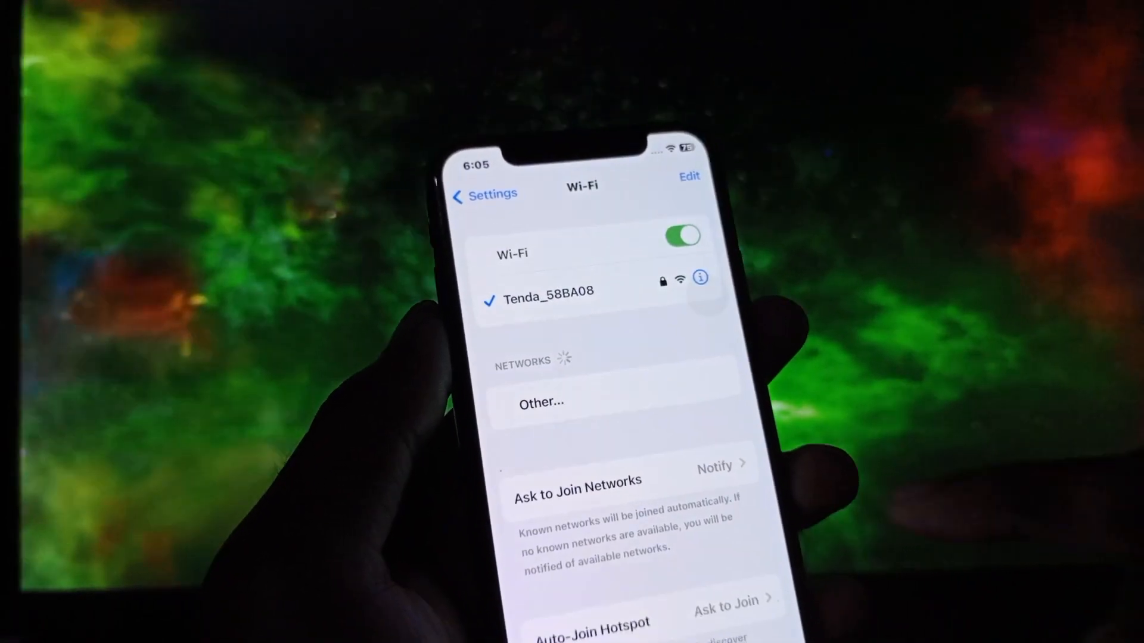
{"action": "left_click", "coordinate": [485, 195]}
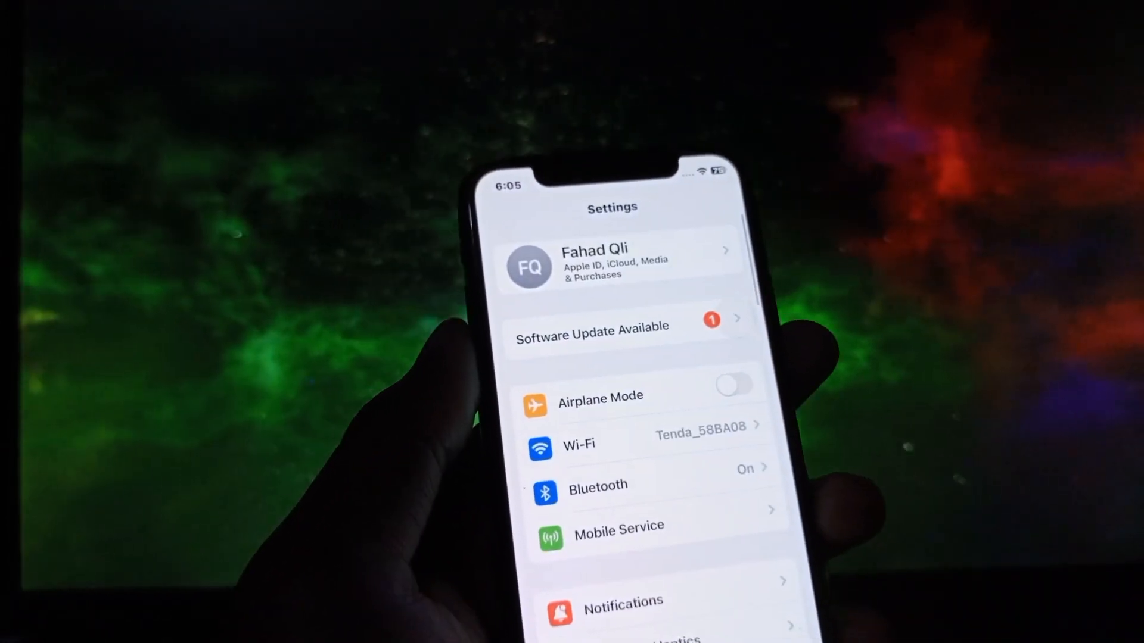
- Open General > Software Update and review the iOS 17.1 (5.99 GB) update
{"action": "scroll", "scroll_direction": "down", "scroll_amount": 3}
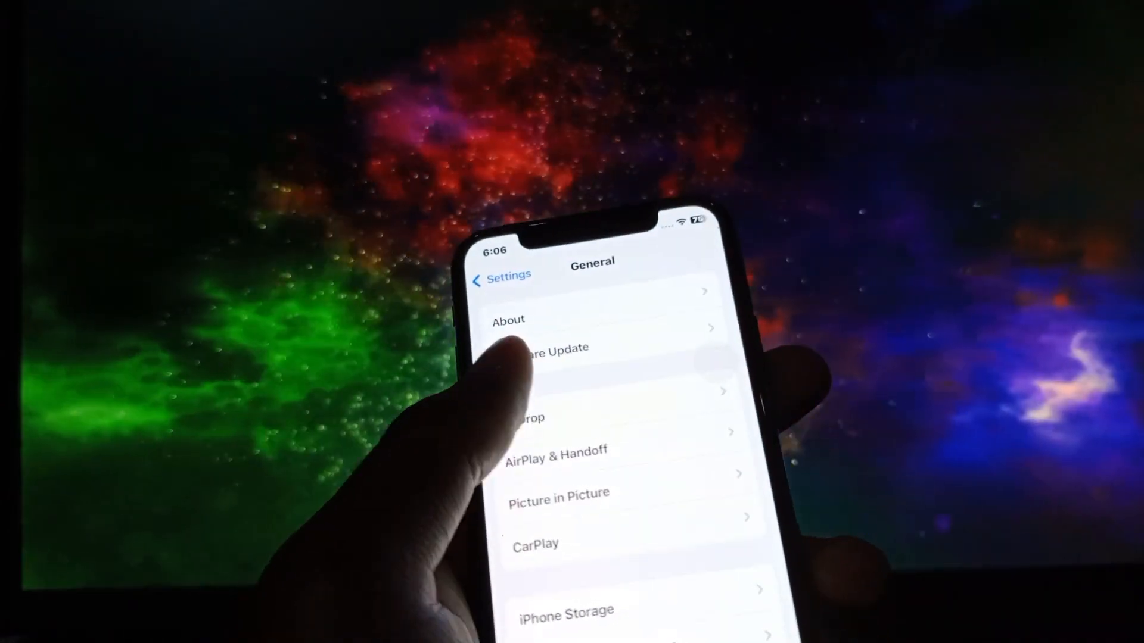
{"action": "left_click", "coordinate": [555, 349]}
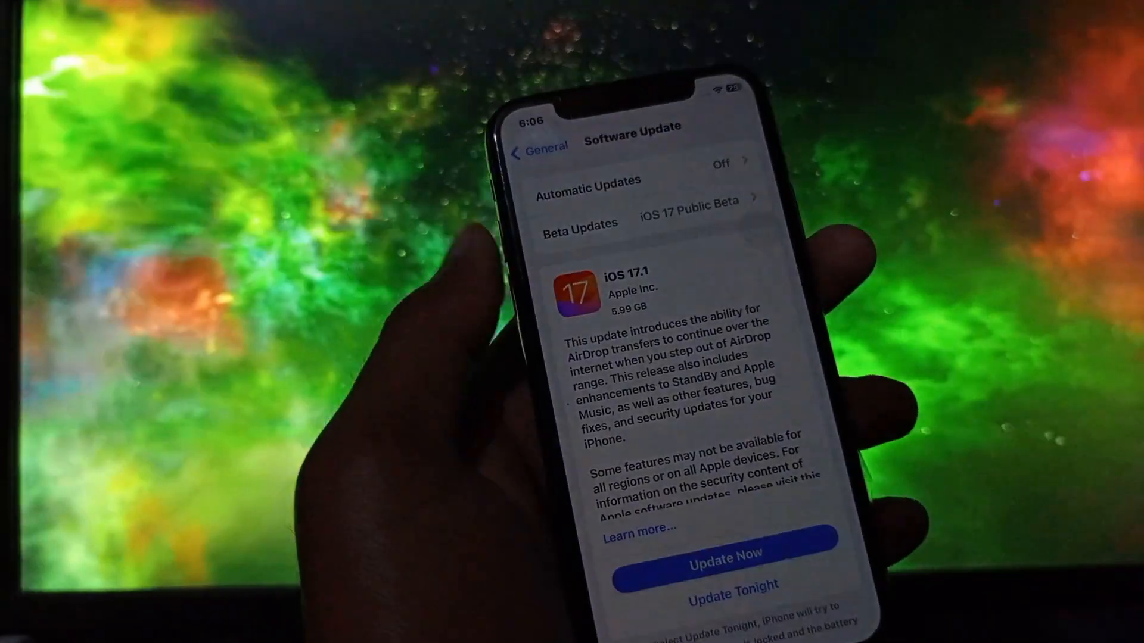
{"action": "left_click", "coordinate": [722, 555]}
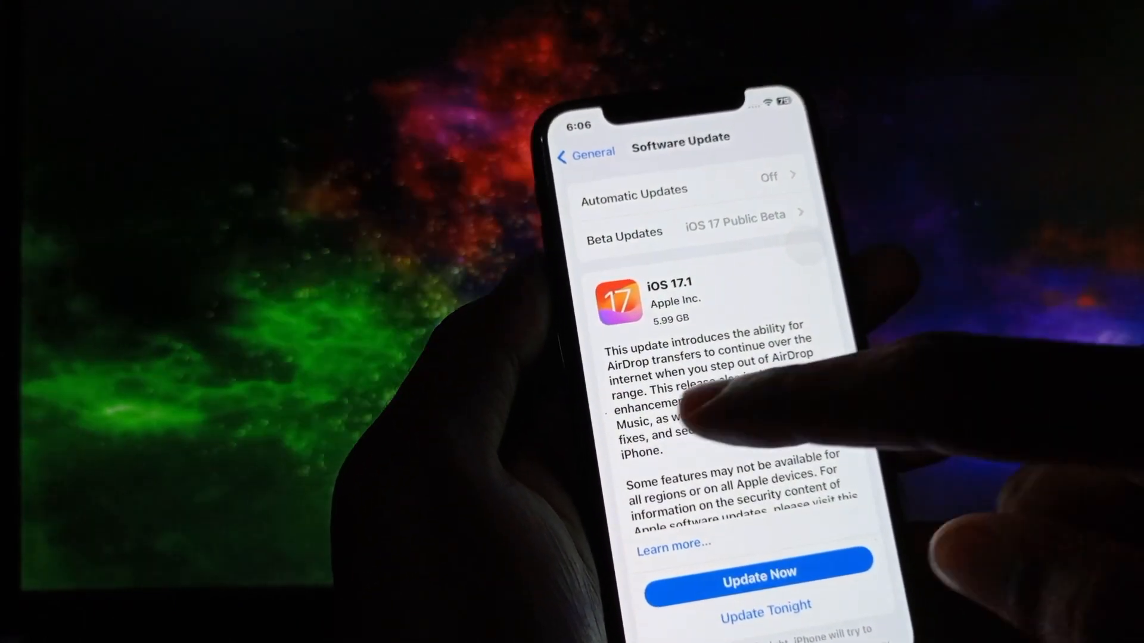
- Open Transfer or Reset iPhone and bring up the reset options, including Reset Network Settings
{"action": "left_click", "coordinate": [588, 153]}
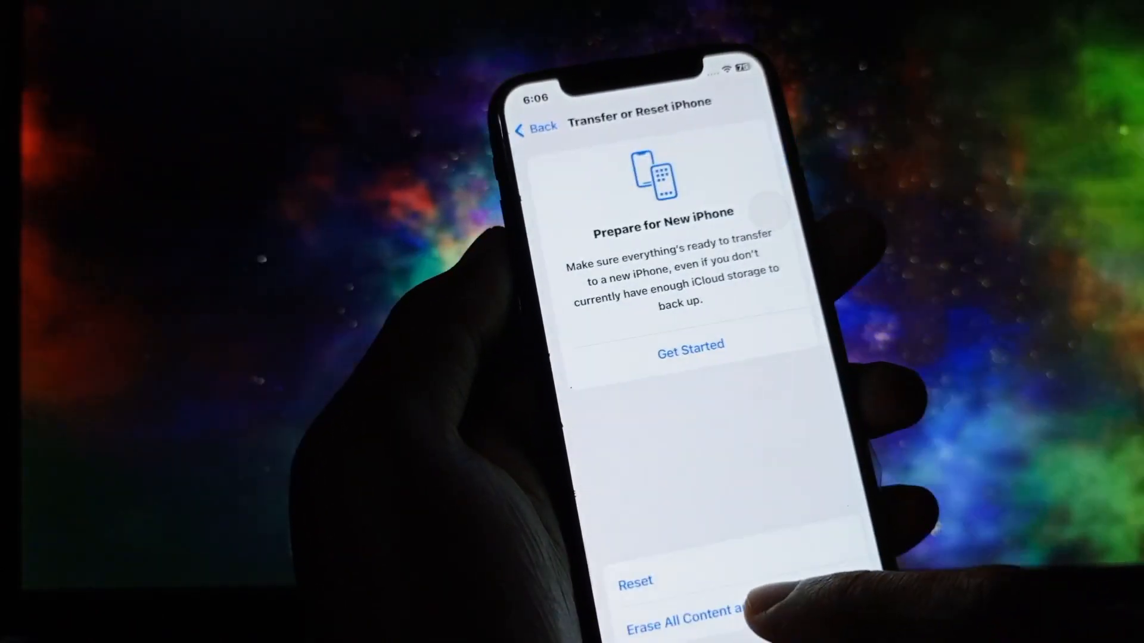
{"action": "left_click", "coordinate": [635, 581]}
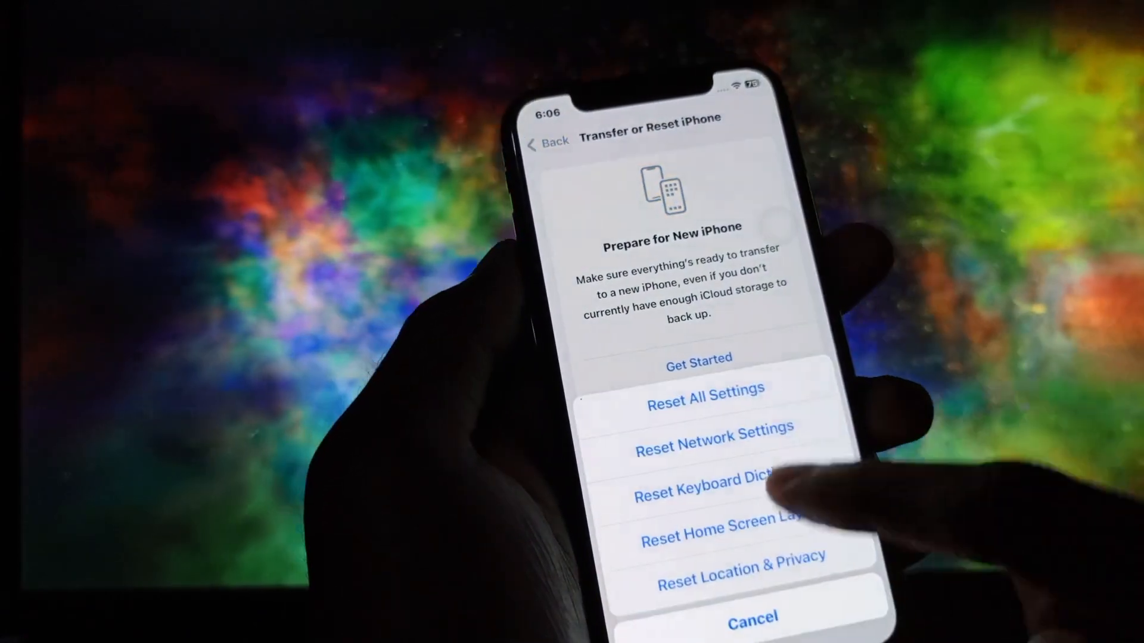